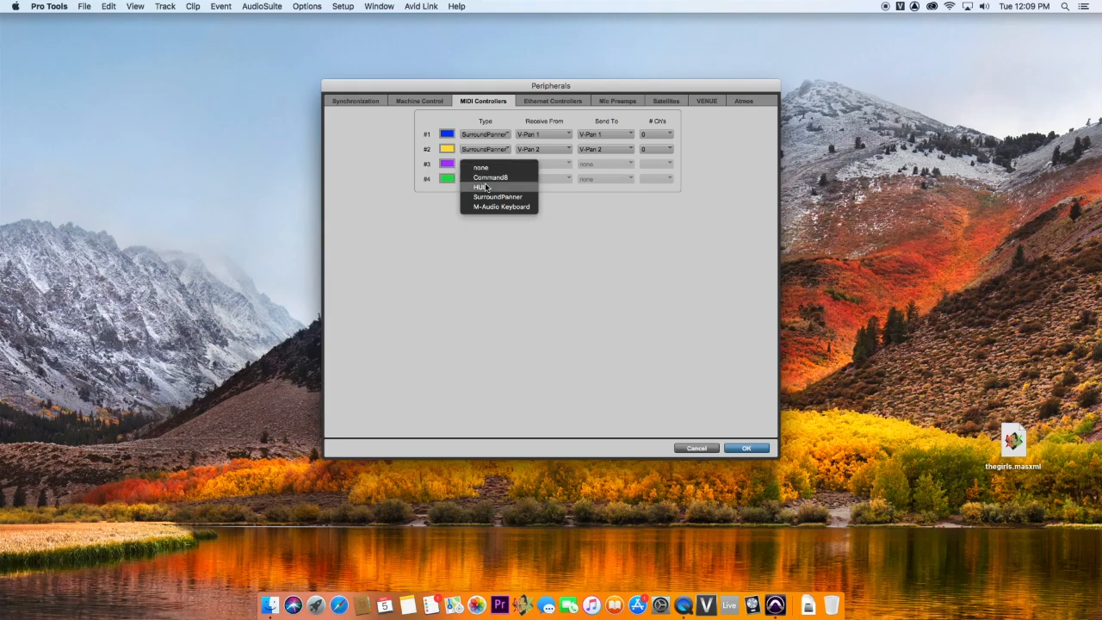
Step: Set MIDI controller #3 to HUI, receiving from V-Control with 8 channels
left_click(480, 187)
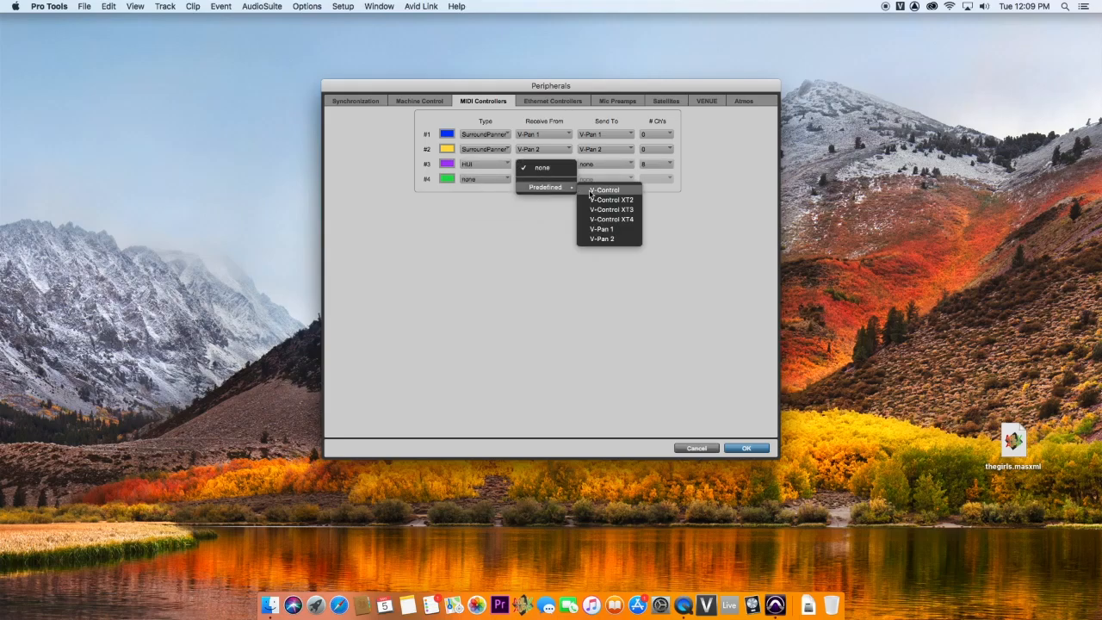
left_click(606, 189)
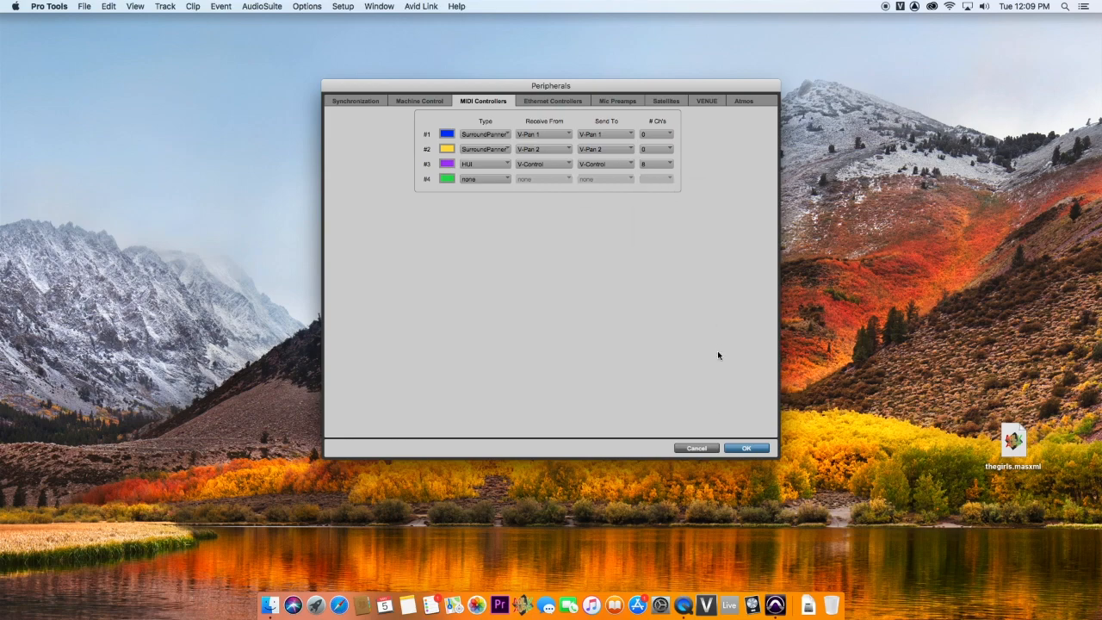
left_click(746, 448)
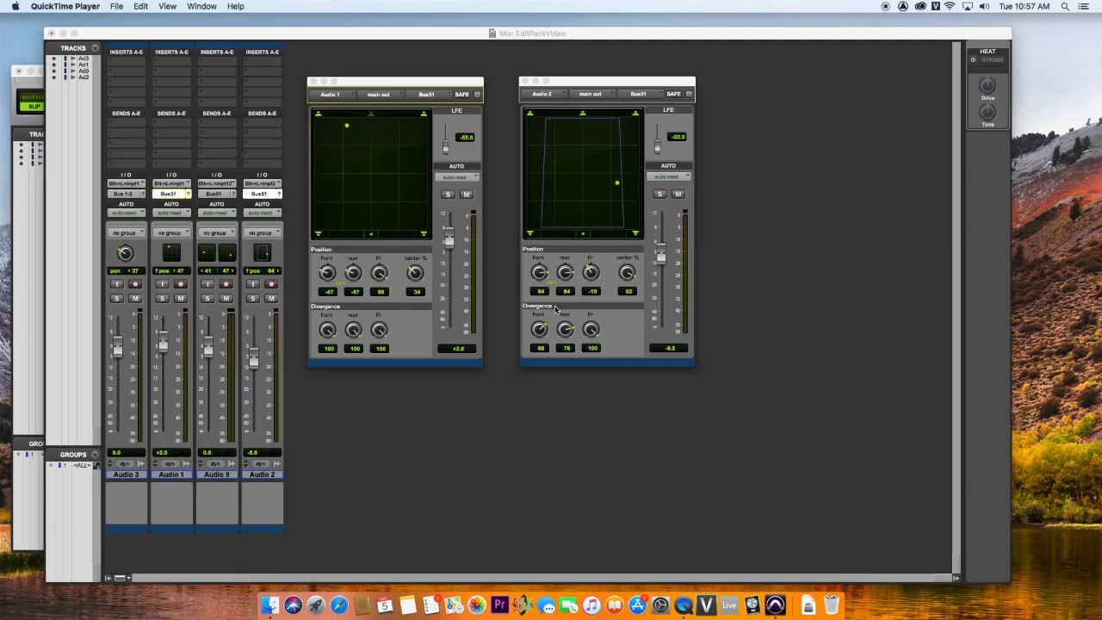
left_click_drag(346, 124, 408, 128)
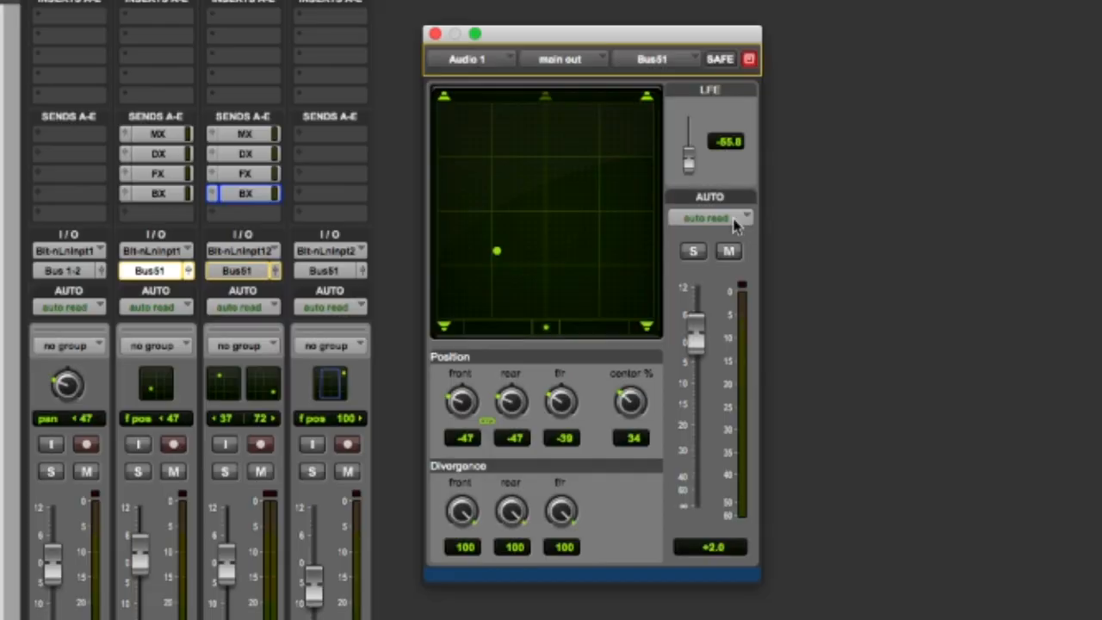
Step: Switch Audio 1's panner automation mode from auto read to touch
left_click(710, 217)
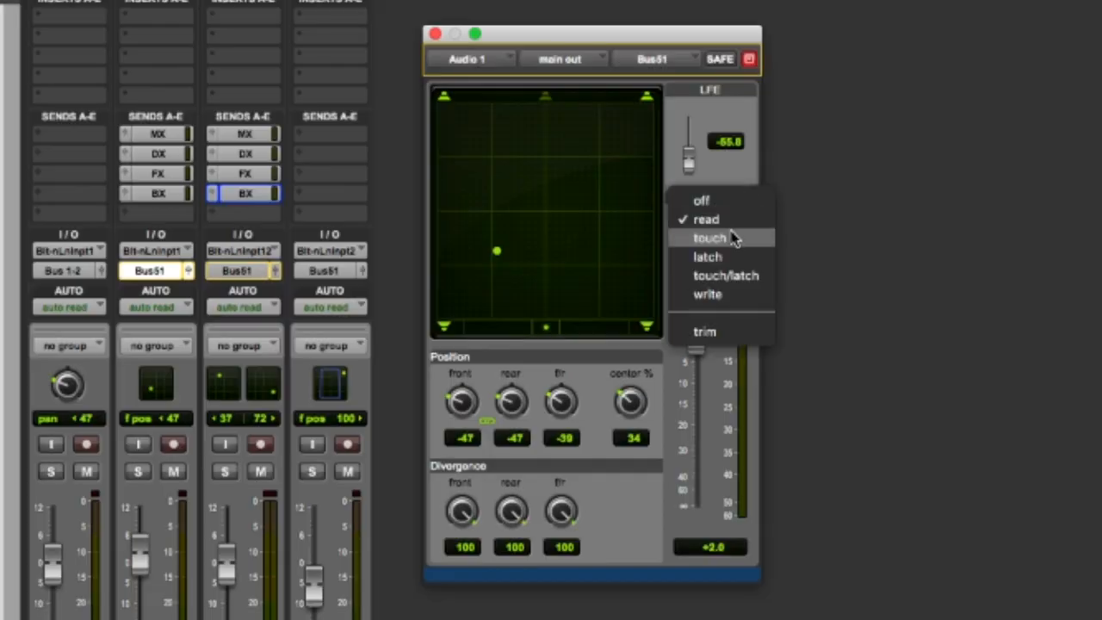
left_click(708, 236)
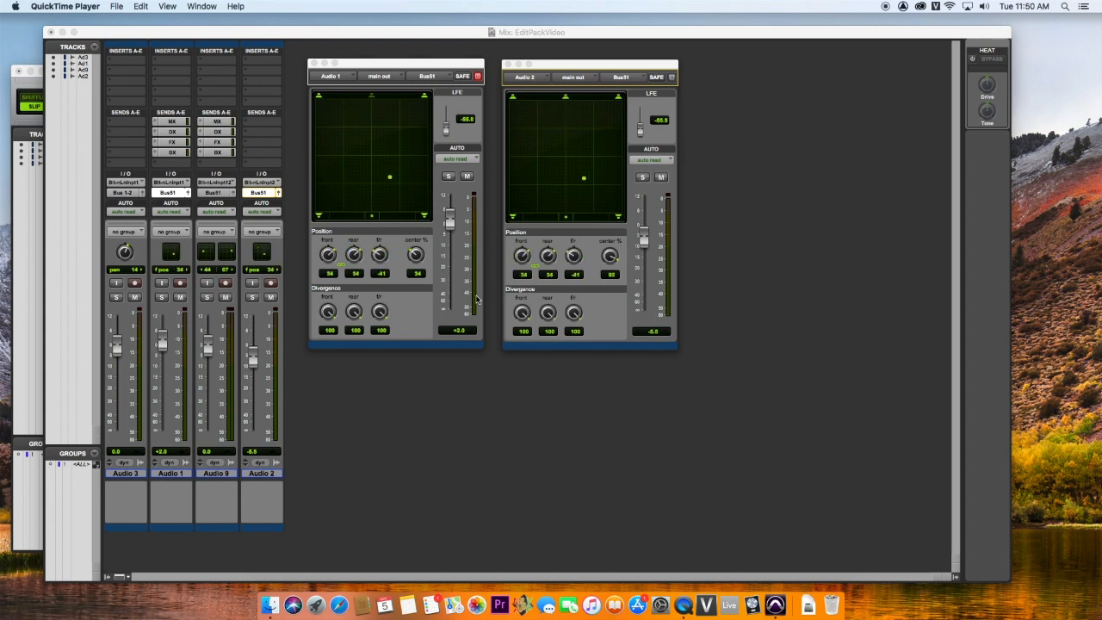
Step: Drag the surround panner position toward the right of centre
left_click_drag(389, 176, 348, 156)
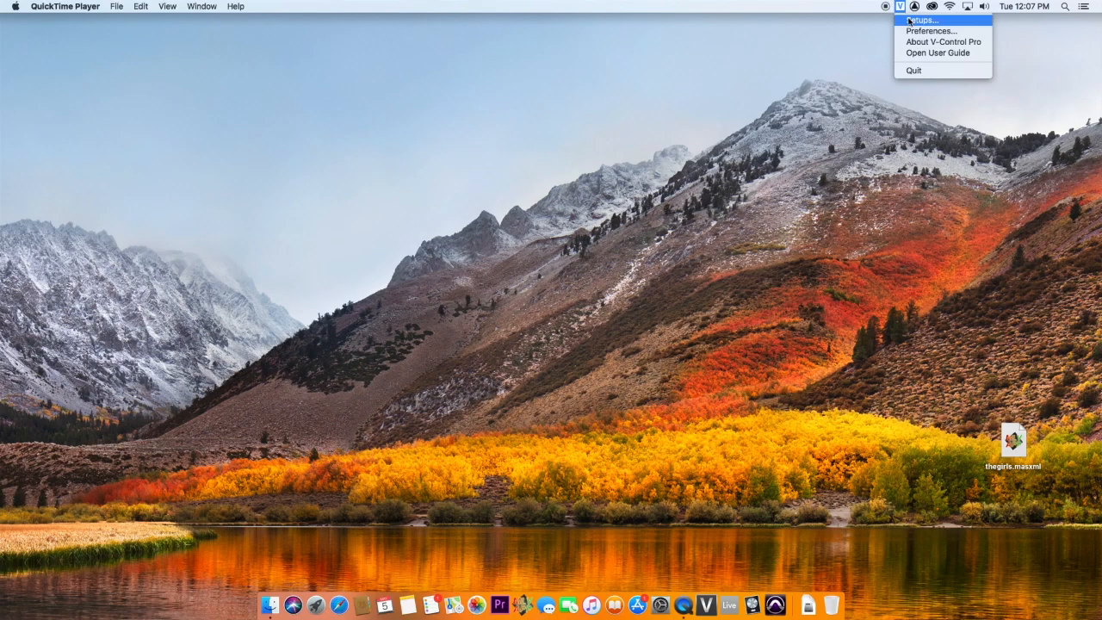
Step: Add the networked ProControl Edit Pack (IPECAC) as an Ethernet controller, then close Setups
left_click(921, 19)
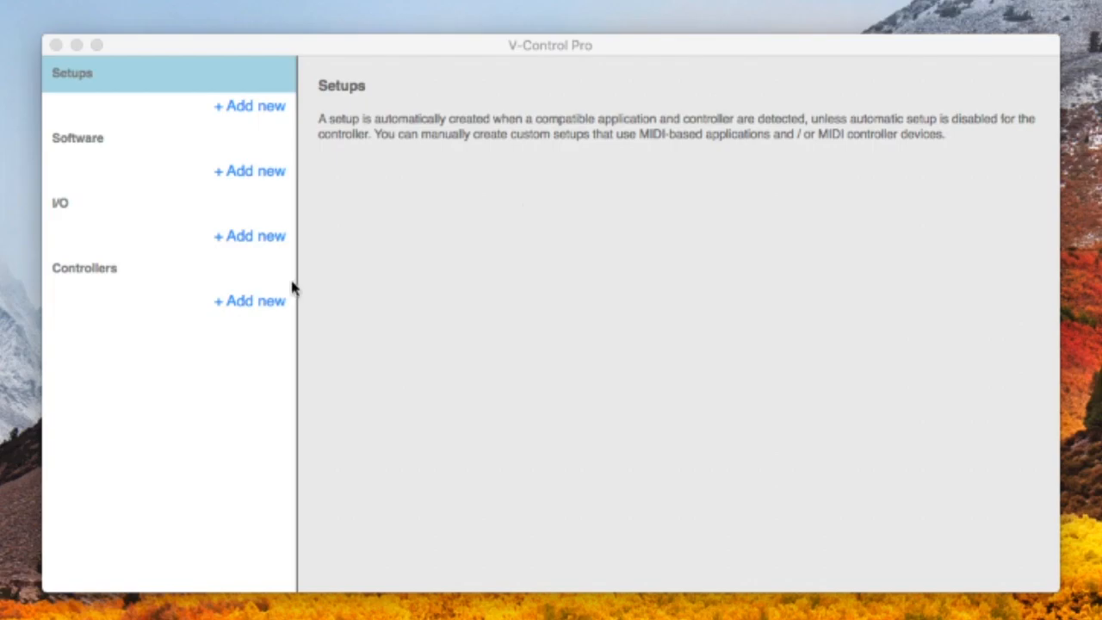
left_click(249, 300)
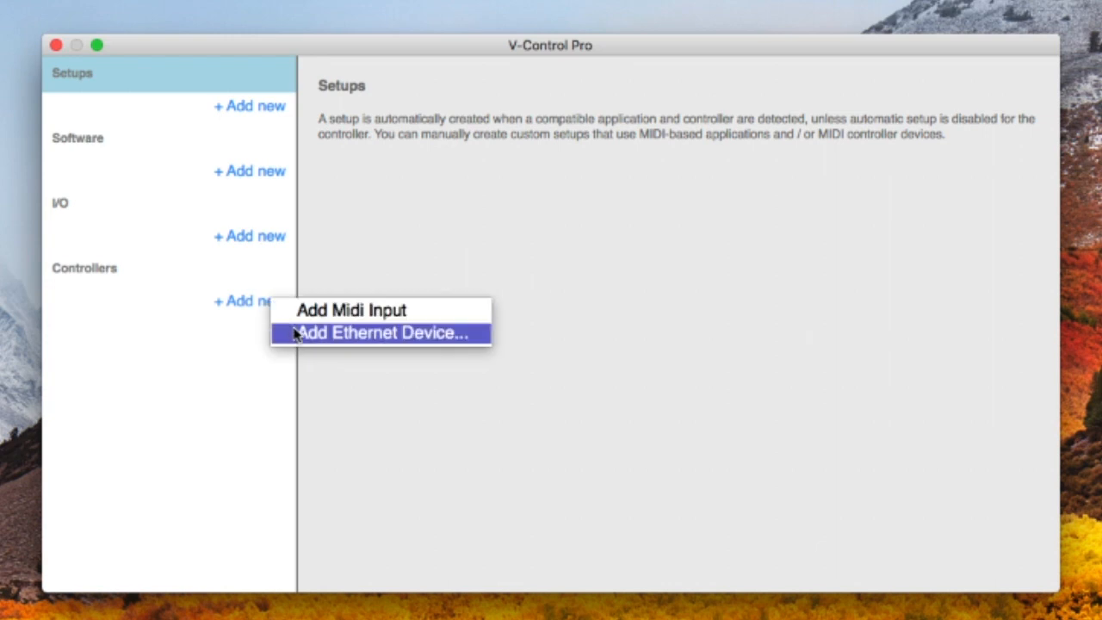
left_click(381, 333)
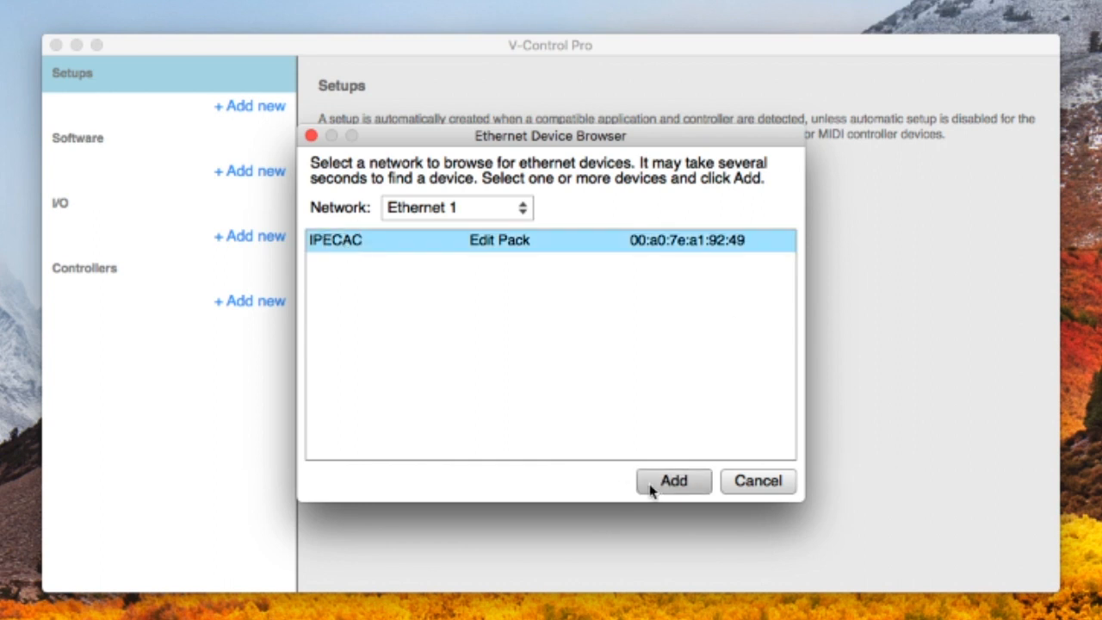
left_click(673, 481)
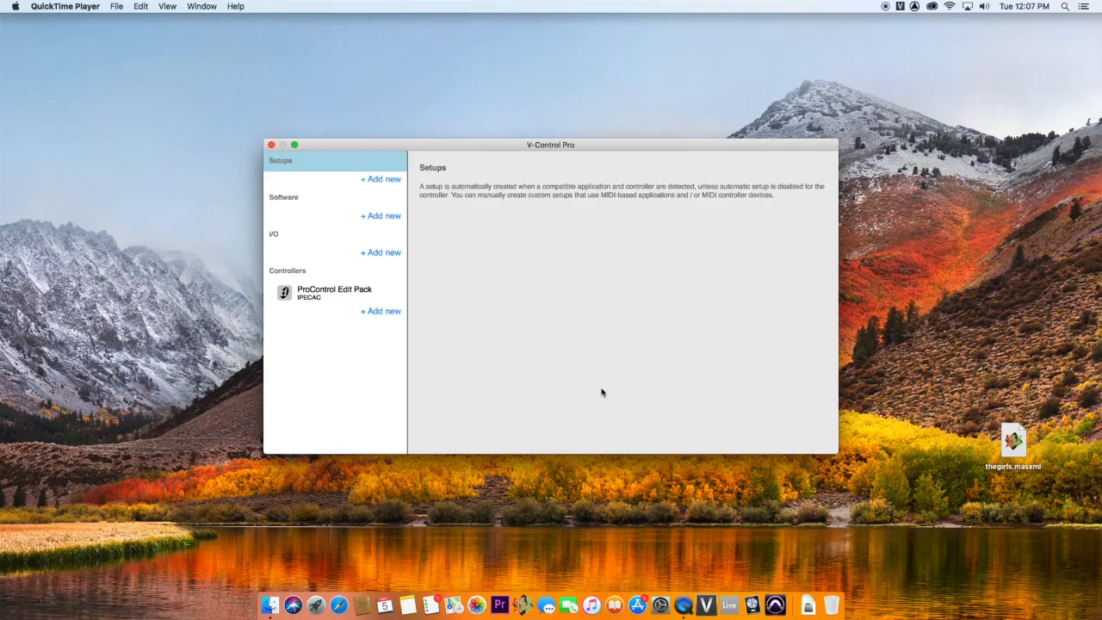
mouse_move(774, 604)
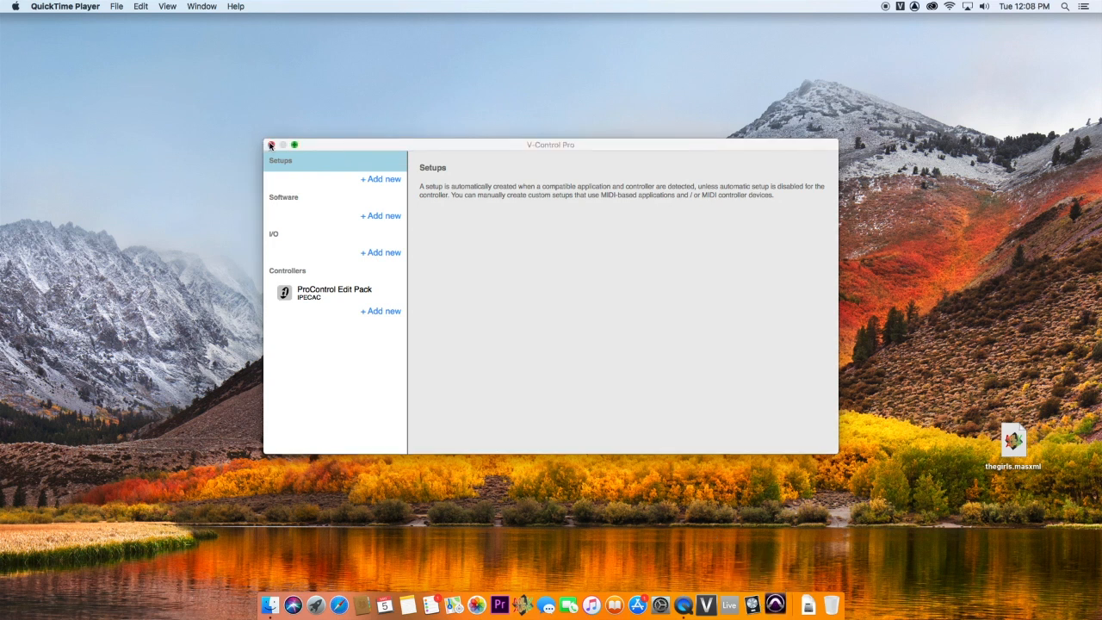
left_click(270, 144)
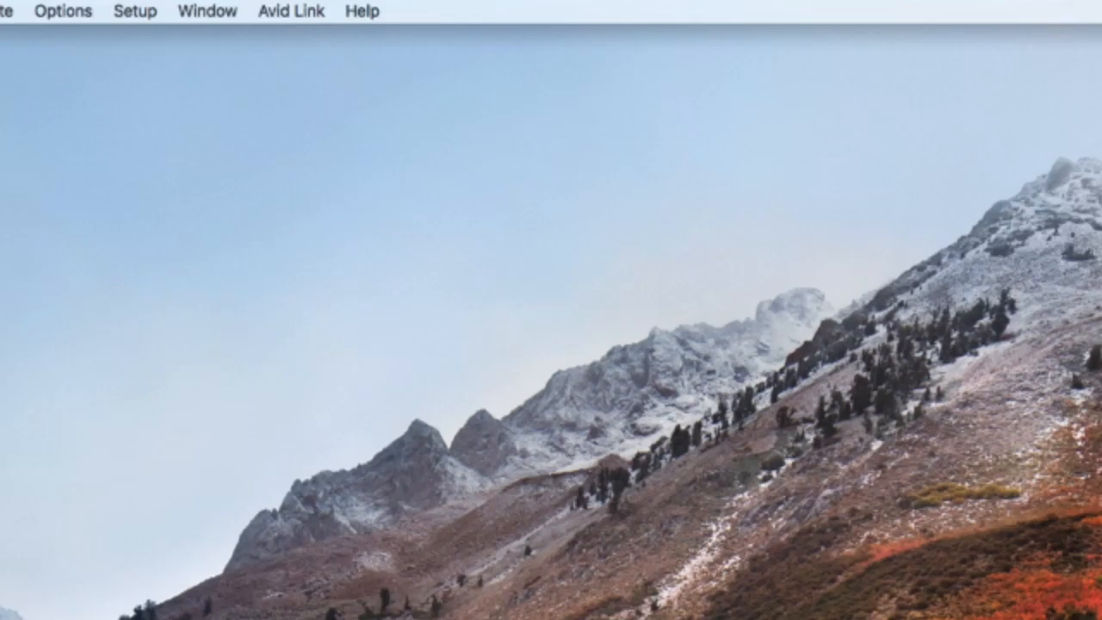
mouse_move(142, 16)
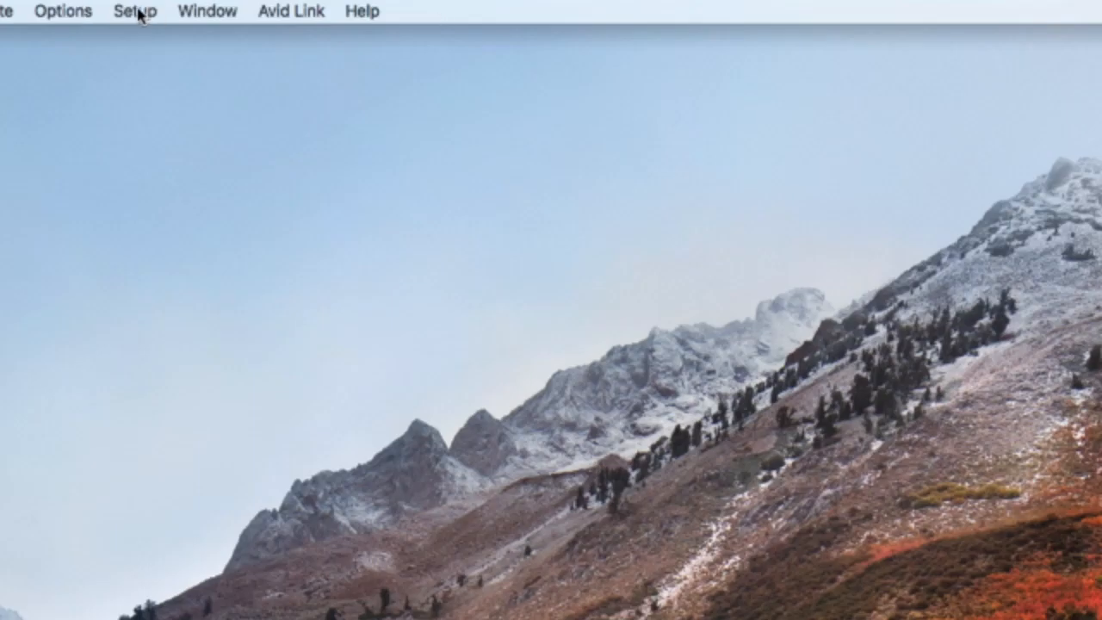
Step: In Peripherals > MIDI Controllers, set the type of controllers #1 and #2 to SurroundPanner
left_click(135, 11)
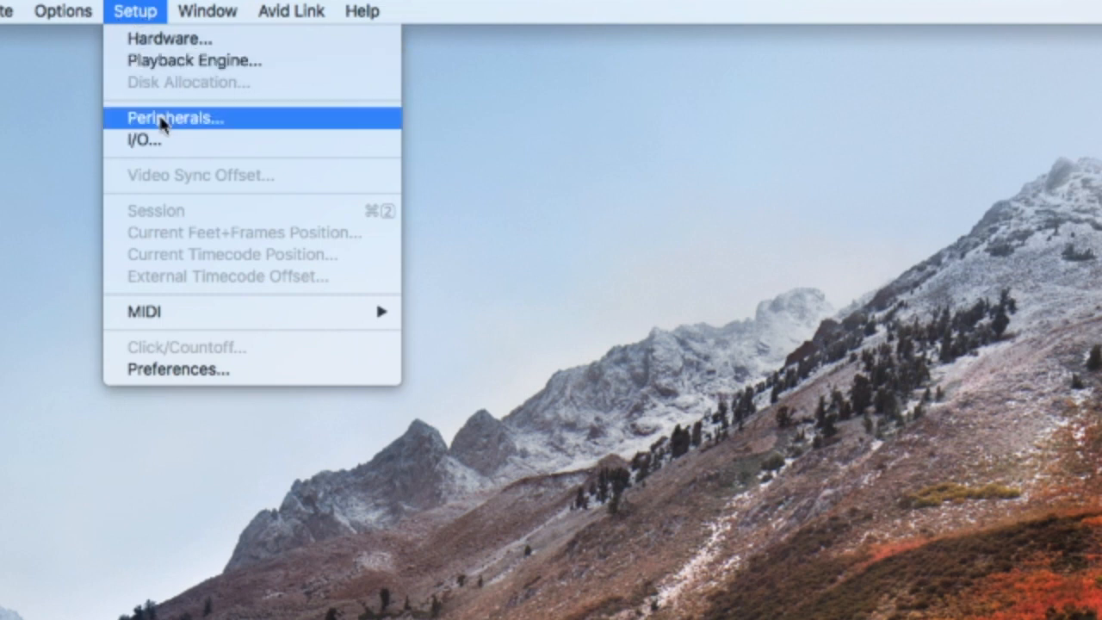
left_click(174, 118)
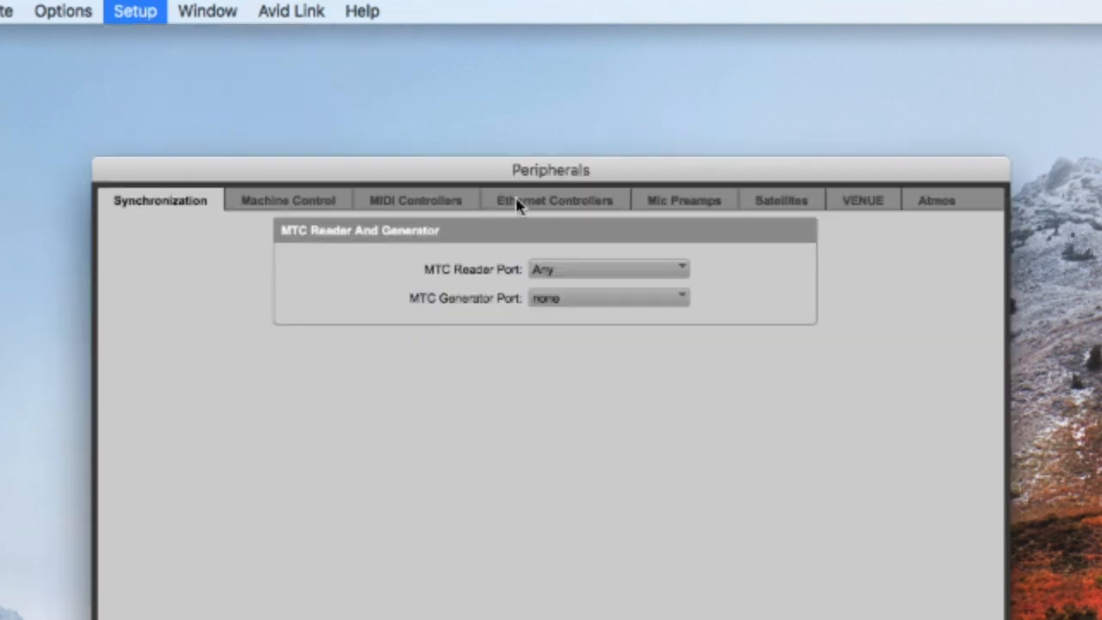
left_click(415, 199)
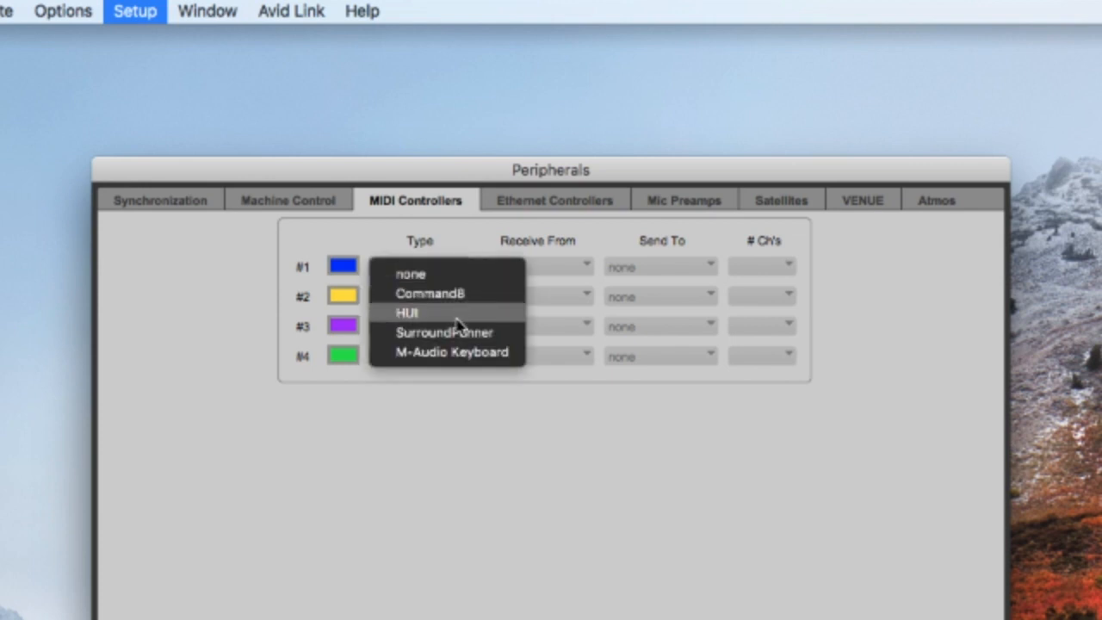
left_click(445, 332)
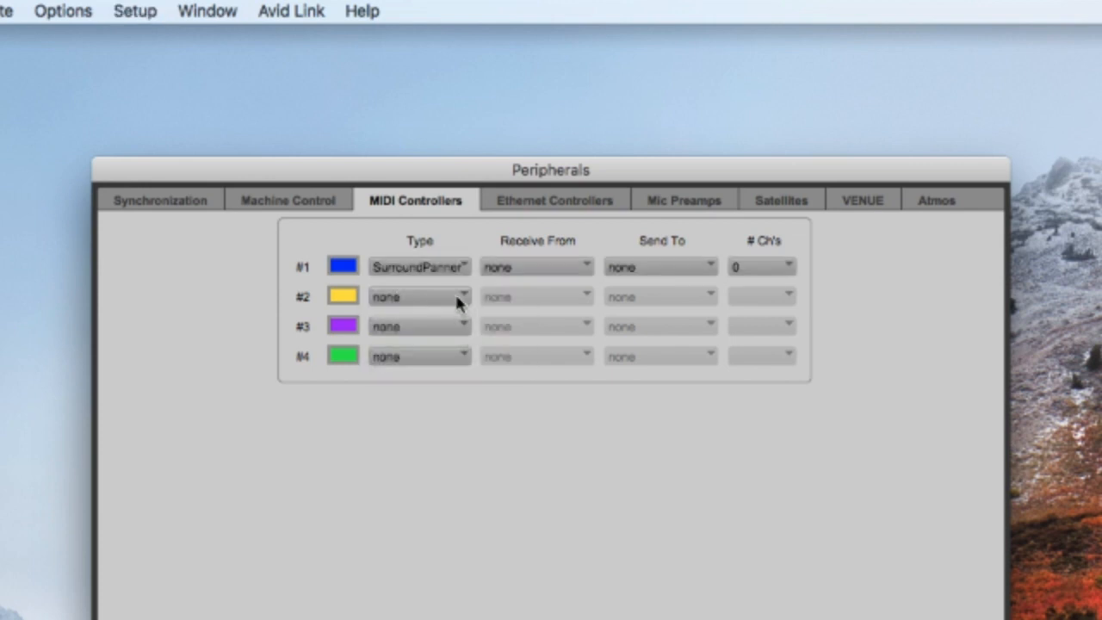
left_click(420, 296)
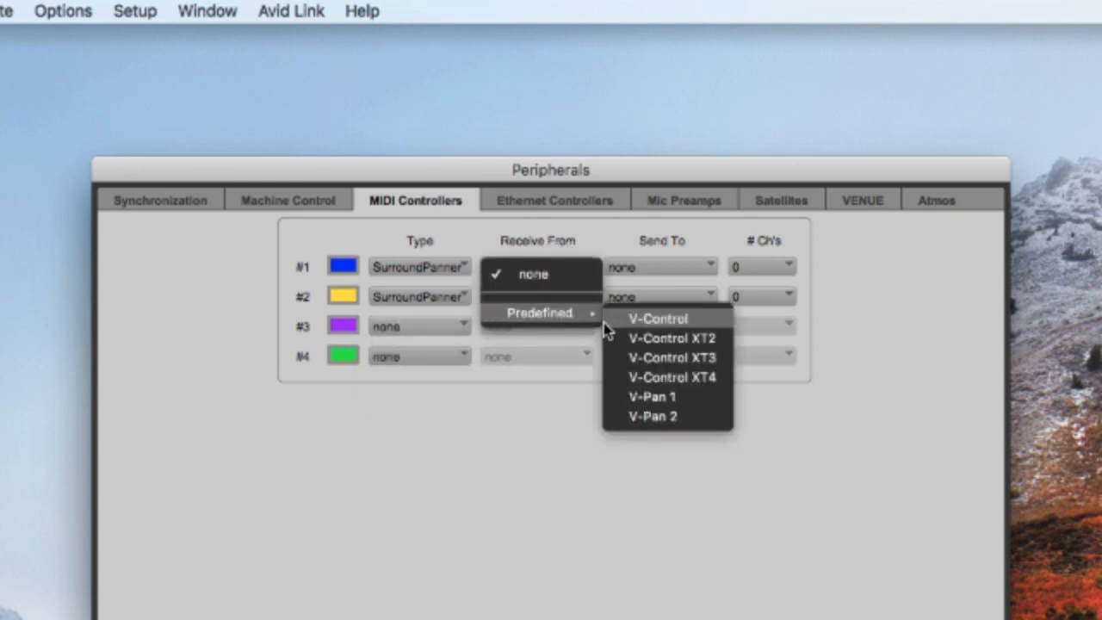
mouse_move(652, 396)
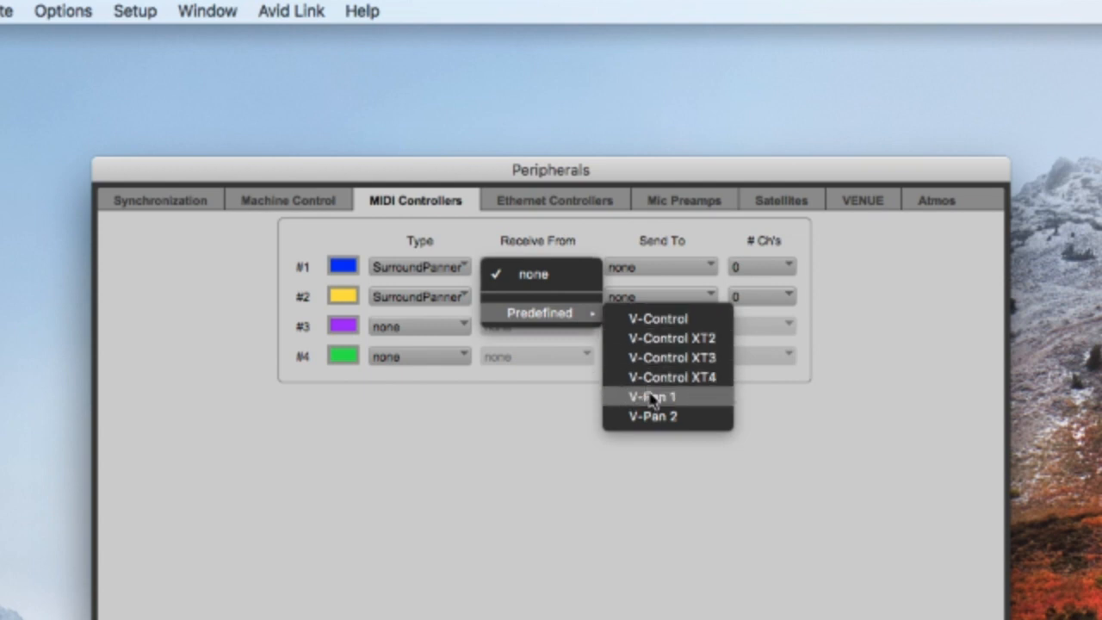
Step: Link controller #1 to V-Pan 1, and controller #2 to V-Pan 2 for receive and send
left_click(651, 396)
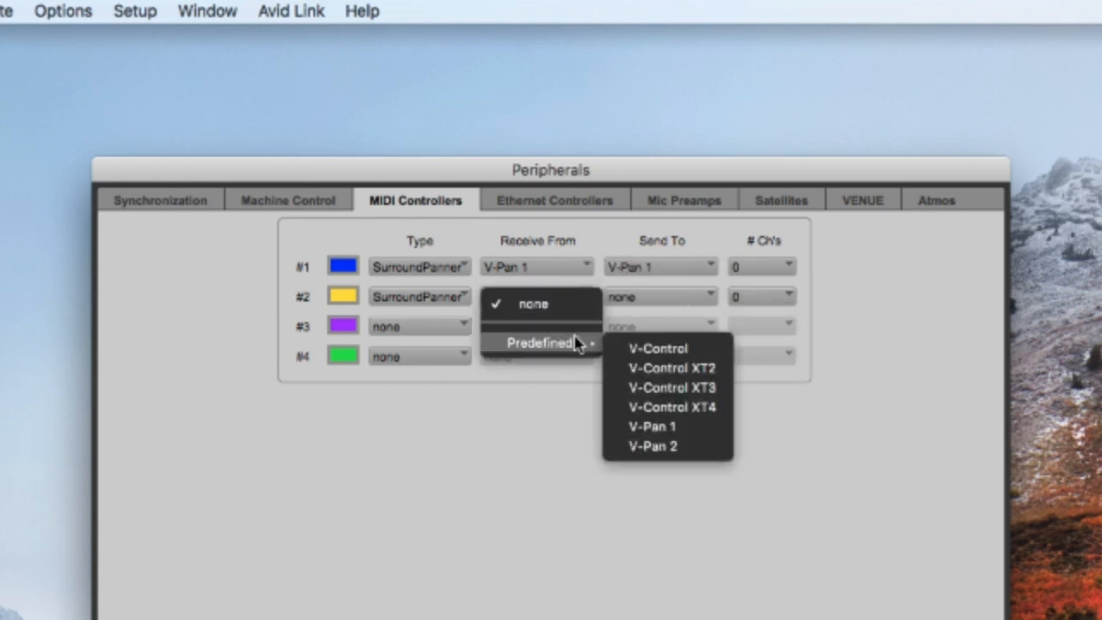
left_click(653, 446)
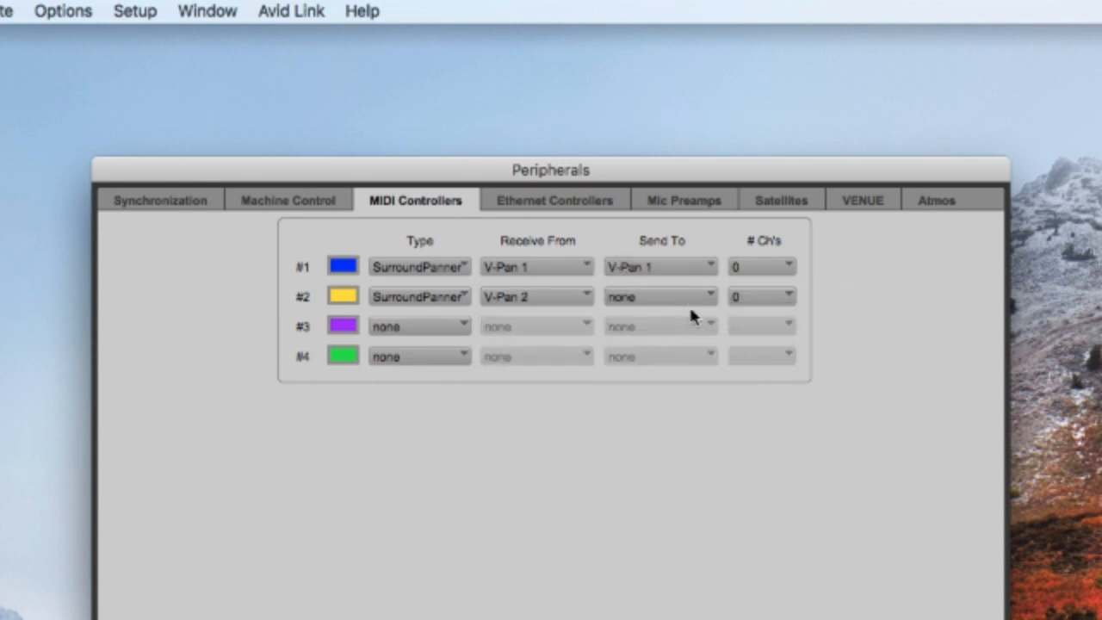
left_click(660, 297)
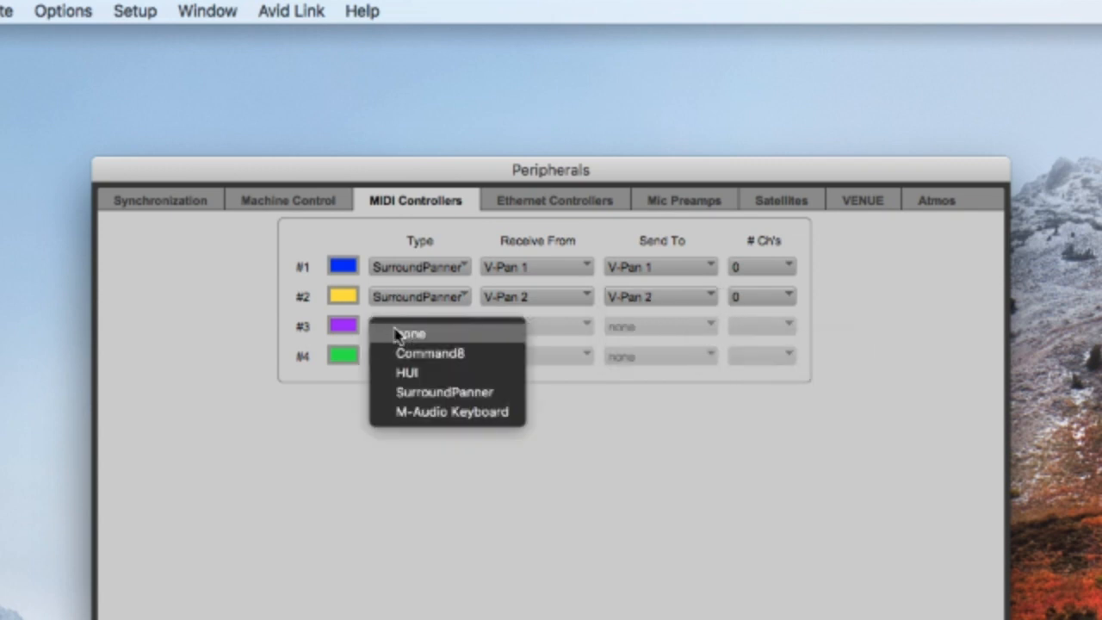
mouse_move(422, 372)
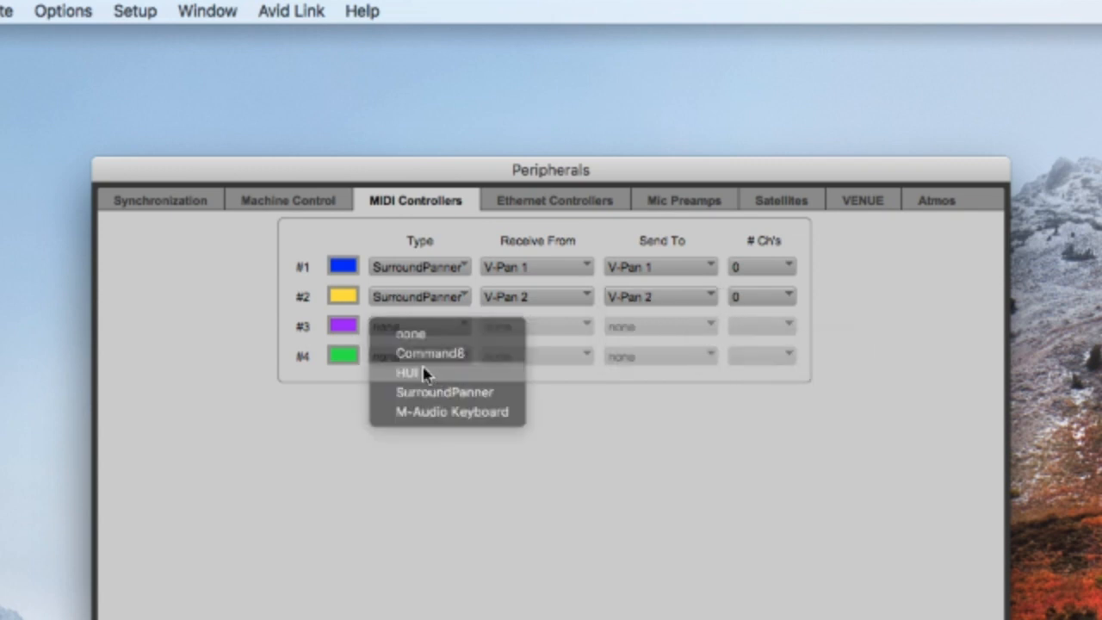
Step: Set controller #3 type to HUI, with Receive From and Send To both V-Control
left_click(403, 372)
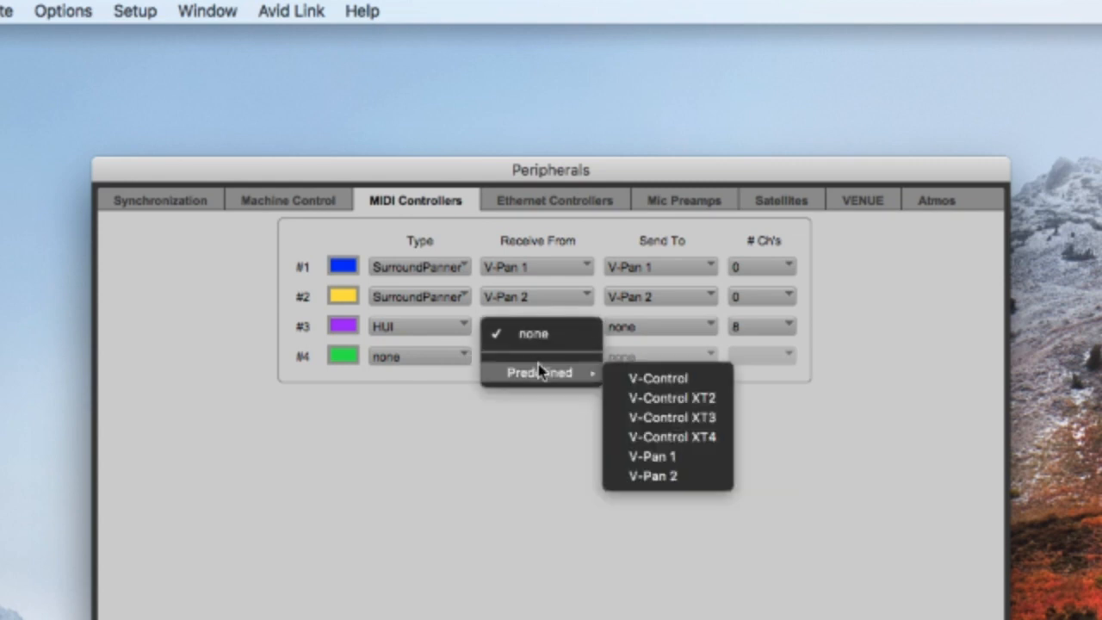
left_click(656, 377)
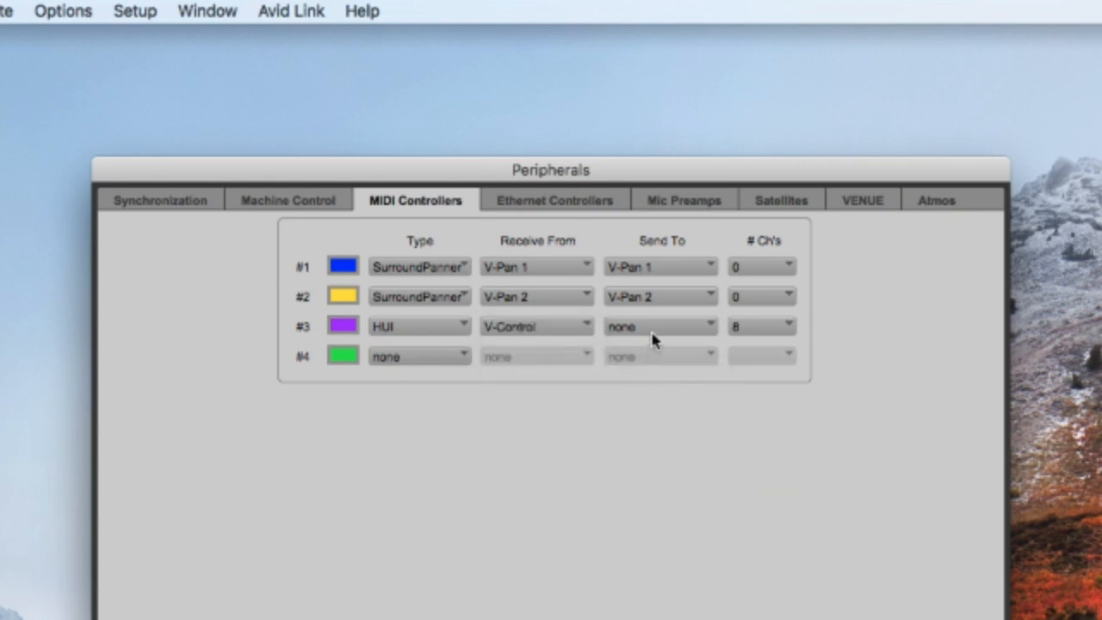
left_click(659, 325)
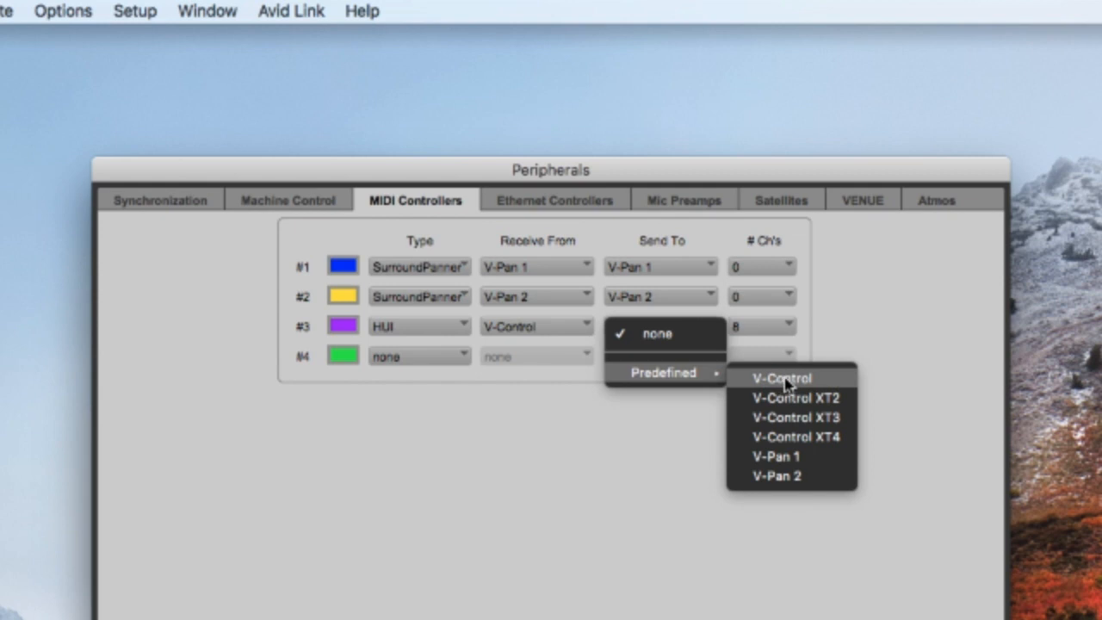
left_click(780, 378)
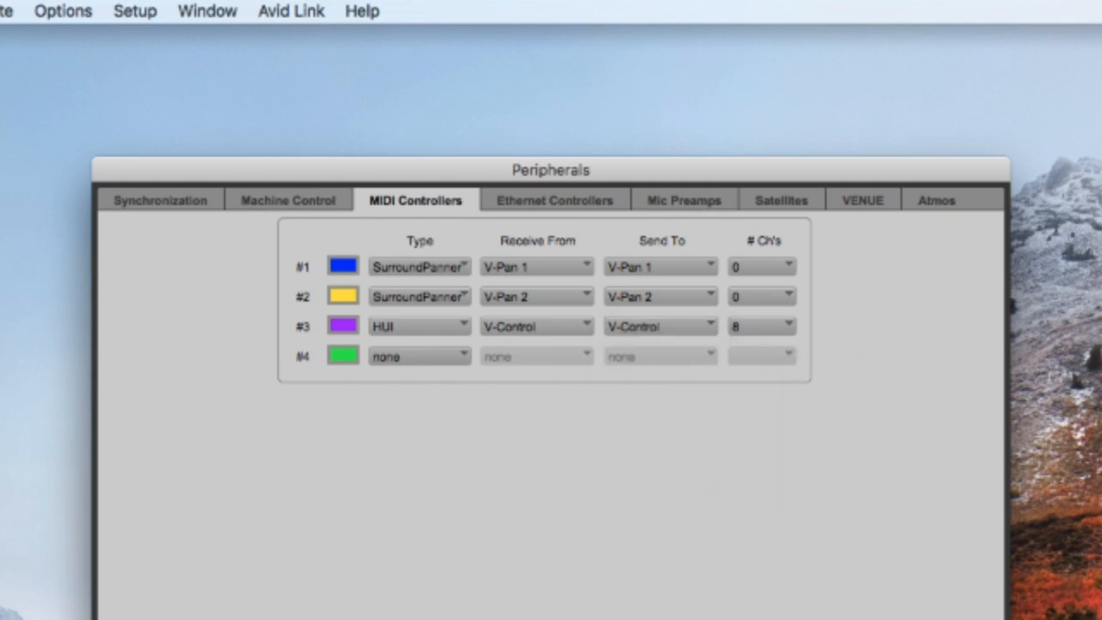